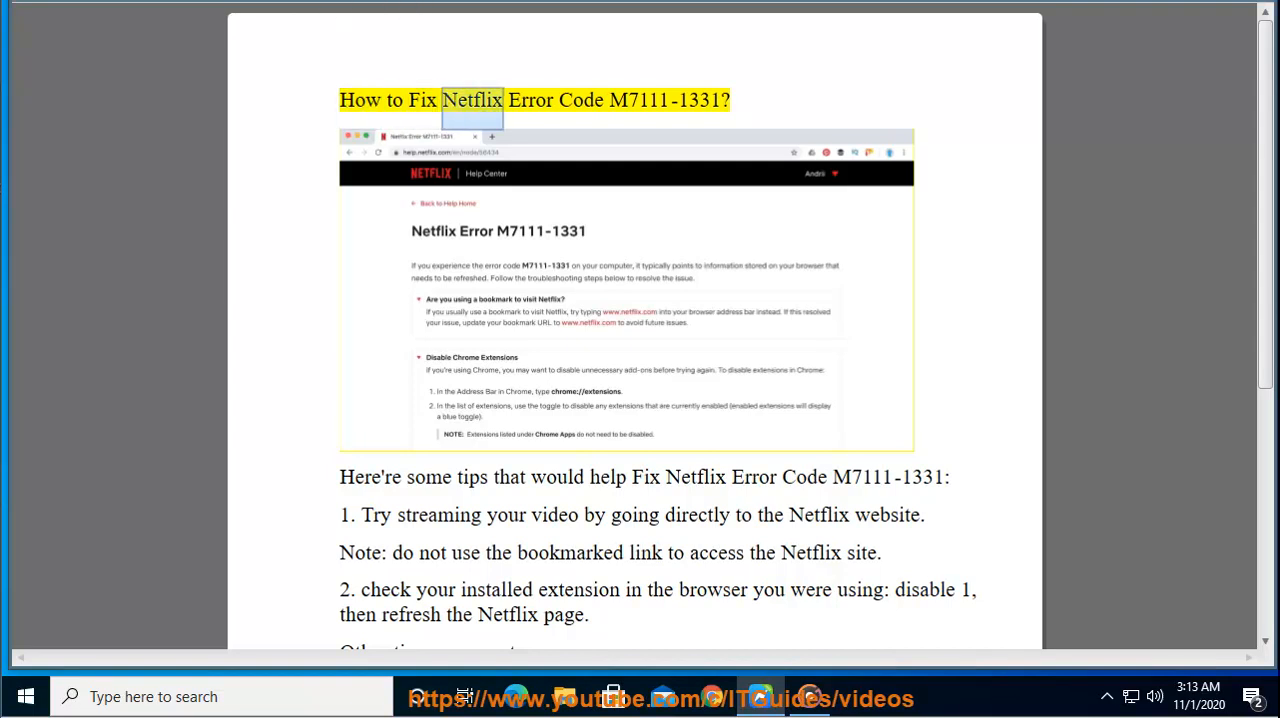
Step: Review the guide's title, tips intro and bookmarked-link note in Word
{"action": "double_click", "coordinate": [668, 100]}
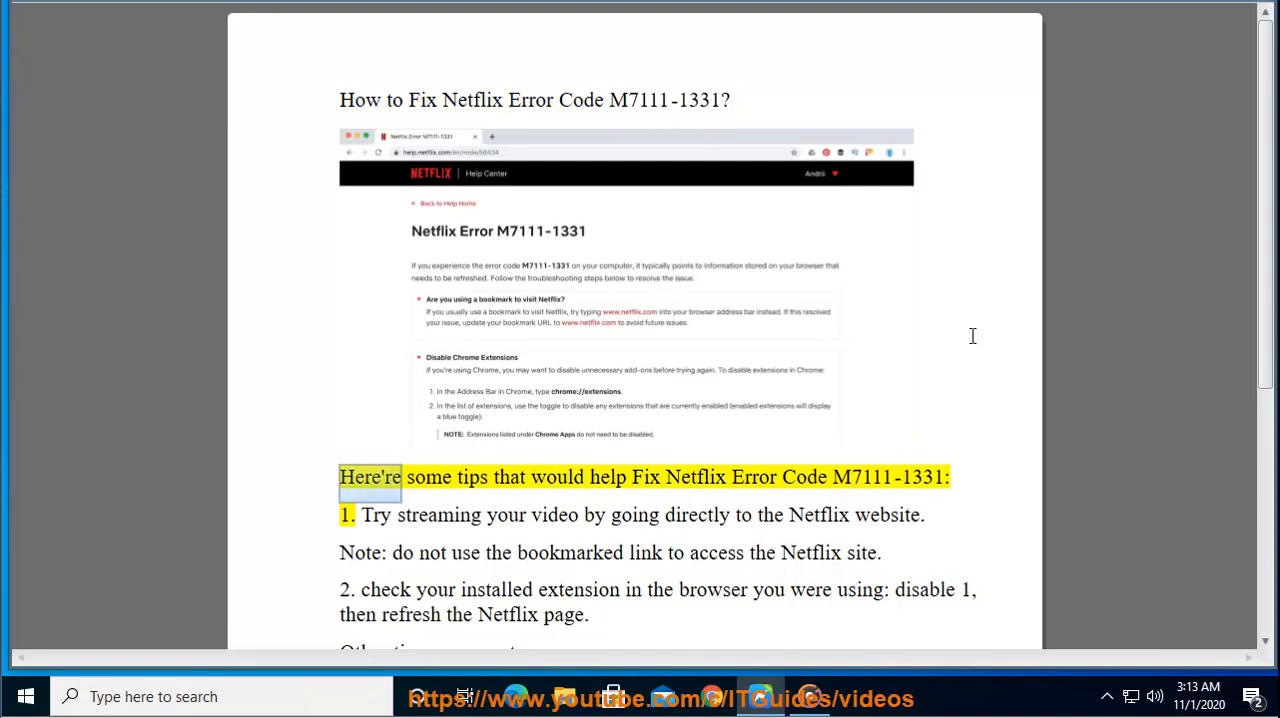
{"action": "double_click", "coordinate": [804, 476]}
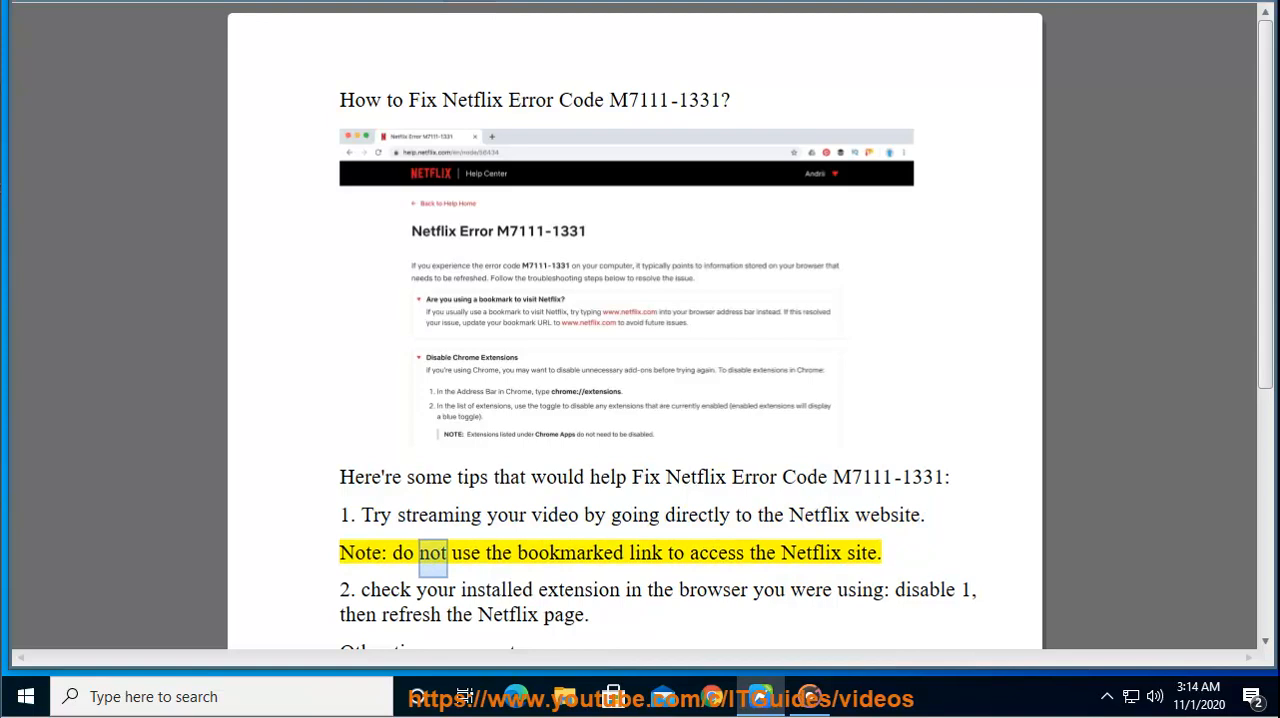
{"action": "double_click", "coordinate": [810, 552]}
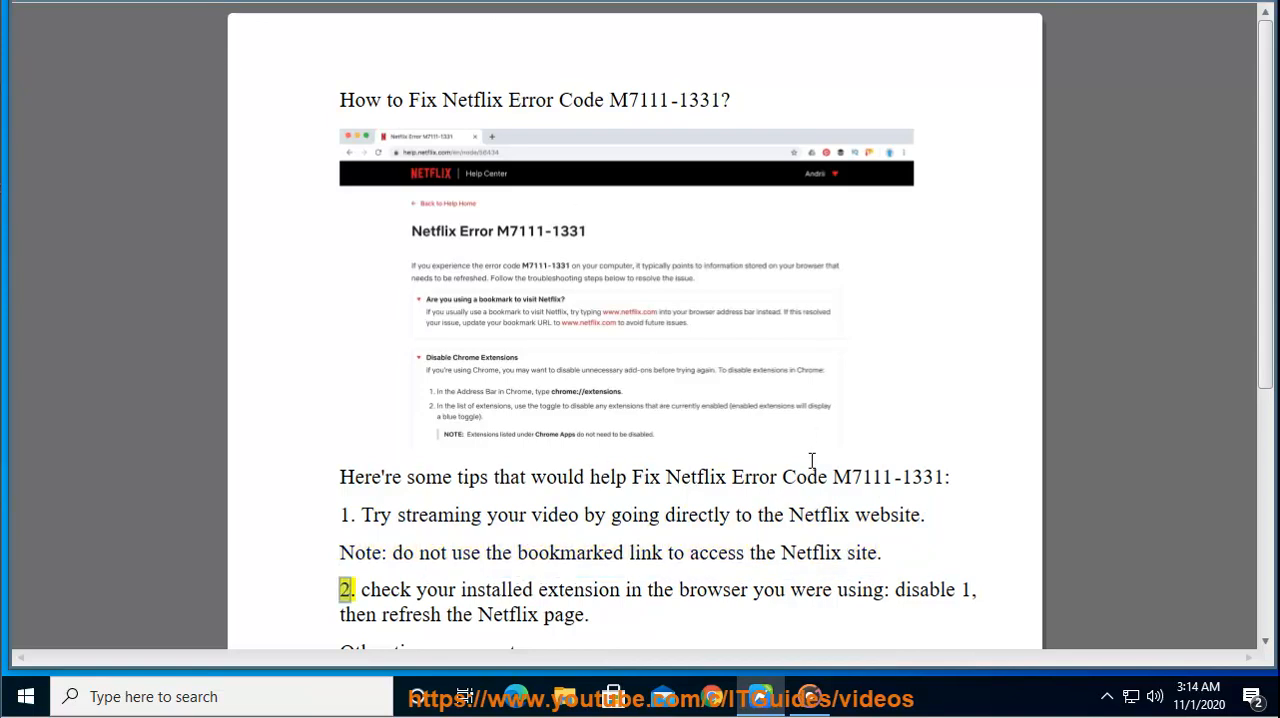
{"action": "right_click", "coordinate": [810, 516]}
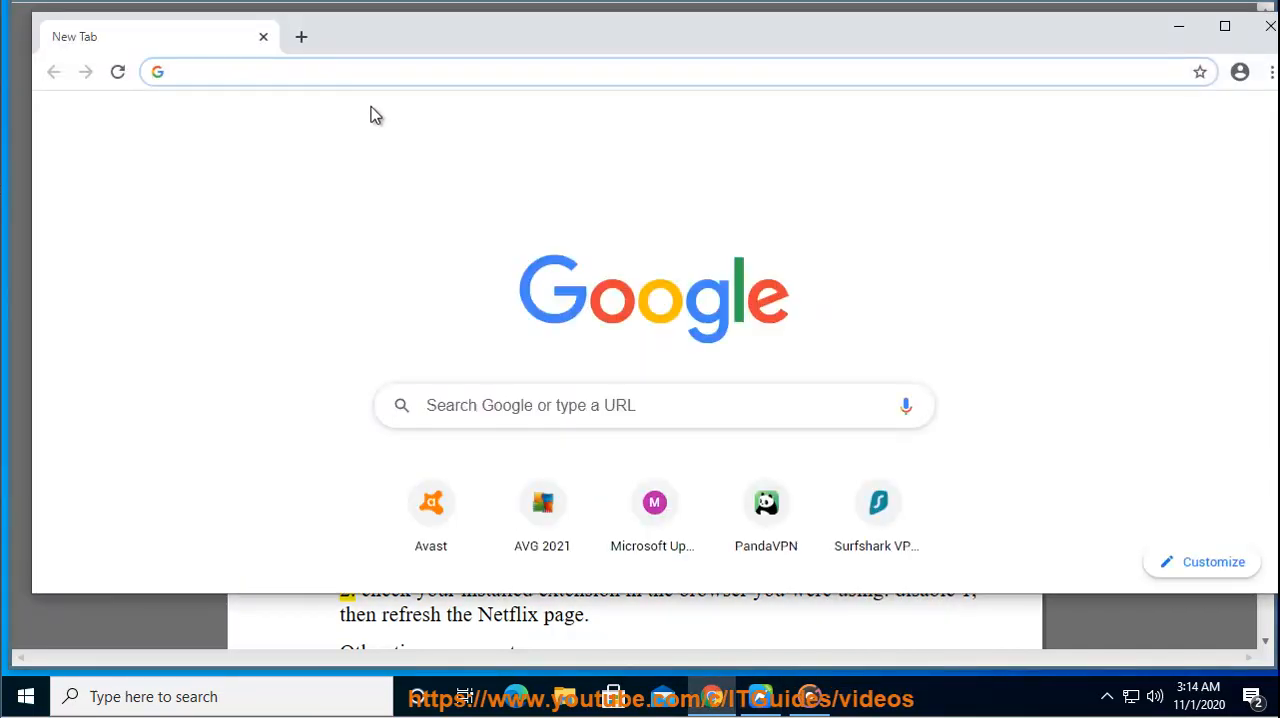
Step: Load netflix.com from the address bar and save it as a bookmark
{"action": "type", "text": "Netflix"}
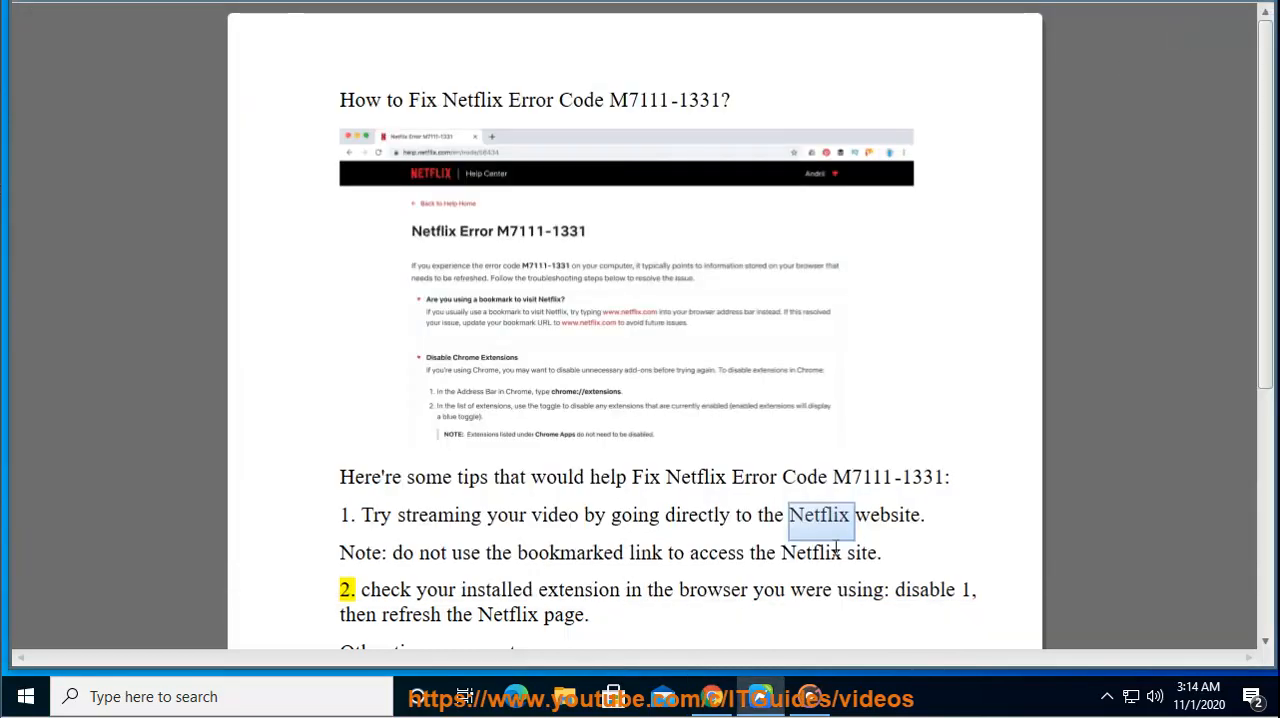
{"action": "double_click", "coordinate": [570, 552]}
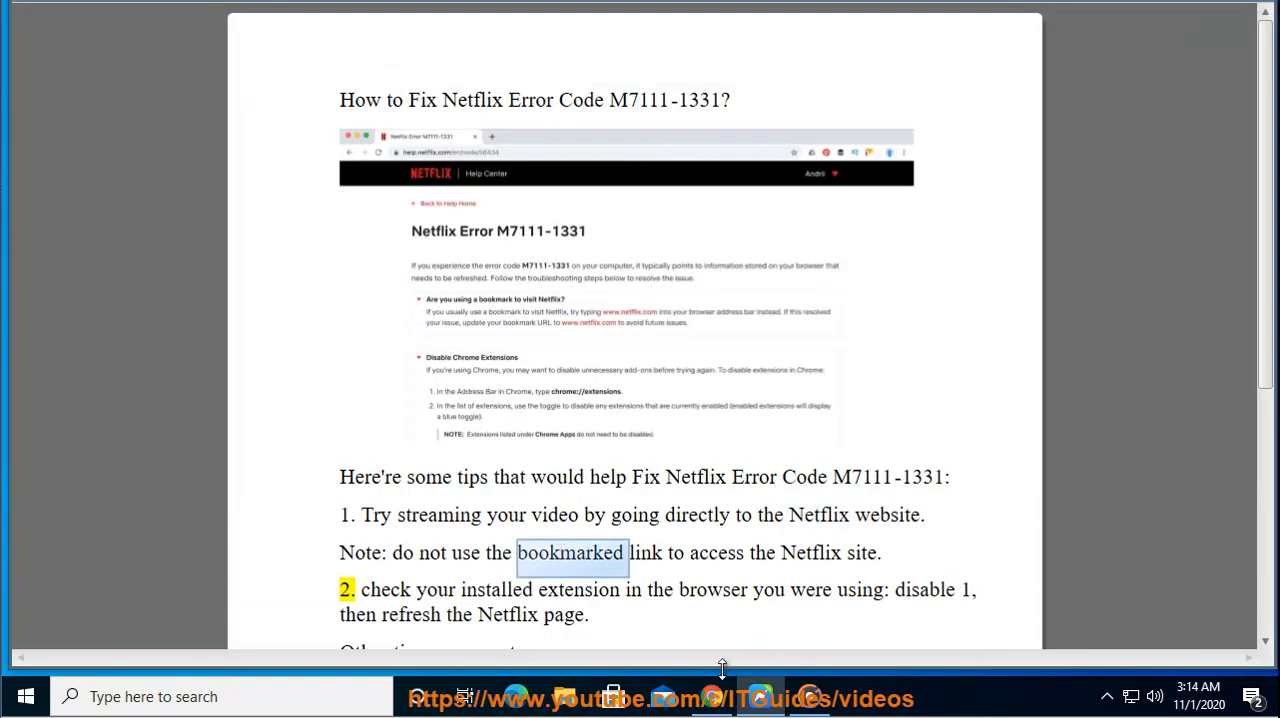
{"action": "left_click", "coordinate": [1200, 72]}
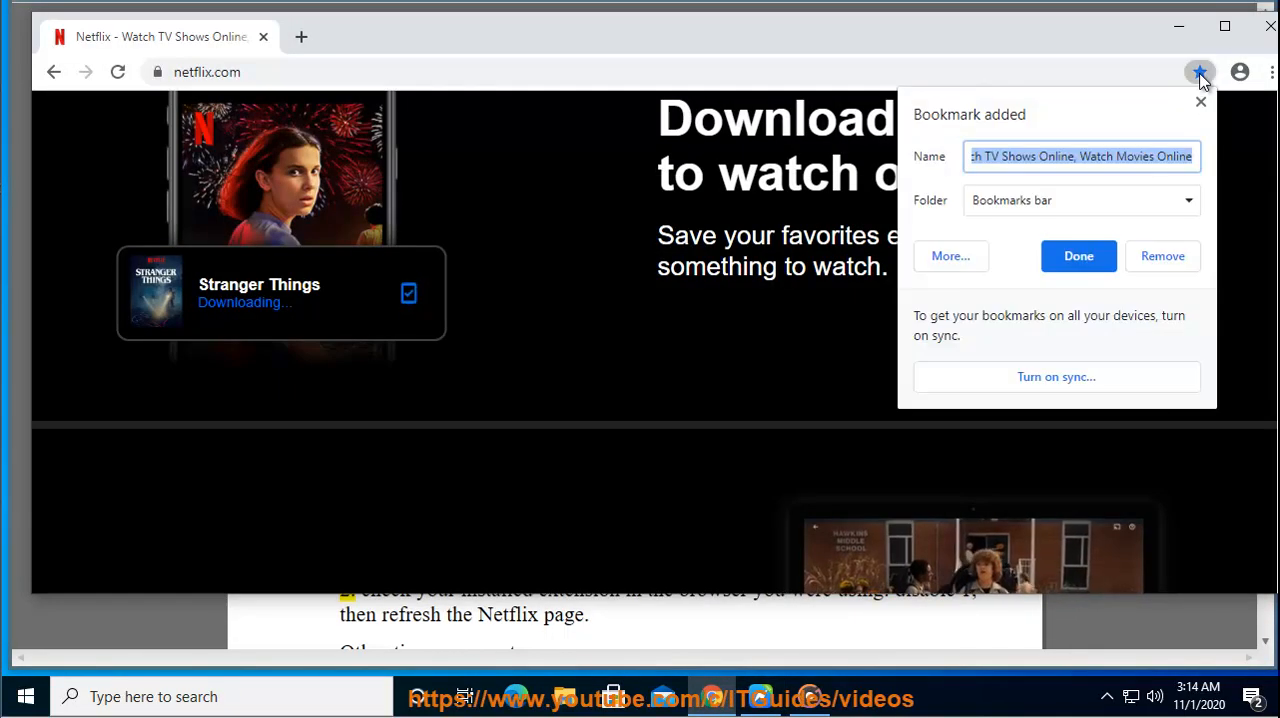
{"action": "mouse_move", "coordinate": [976, 96]}
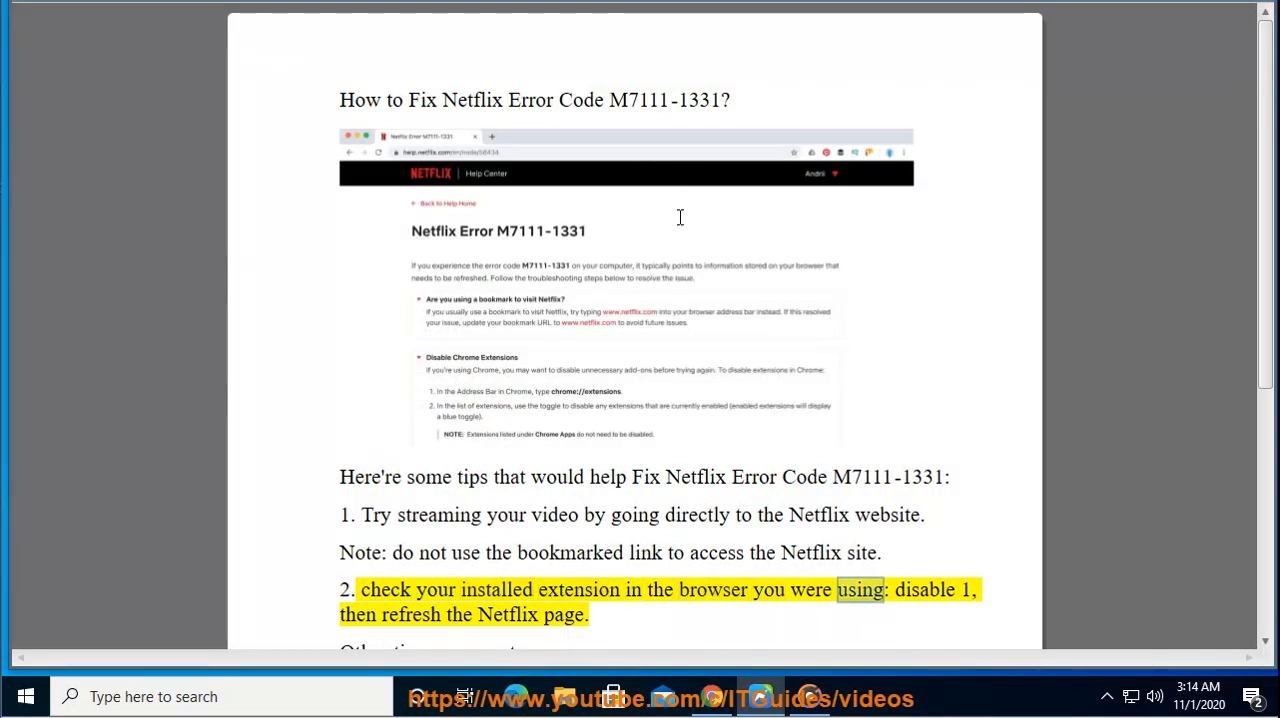
Step: Show Chrome's installed extensions and toggle the Docs app off
{"action": "scroll", "scroll_direction": "down", "scroll_amount": 3}
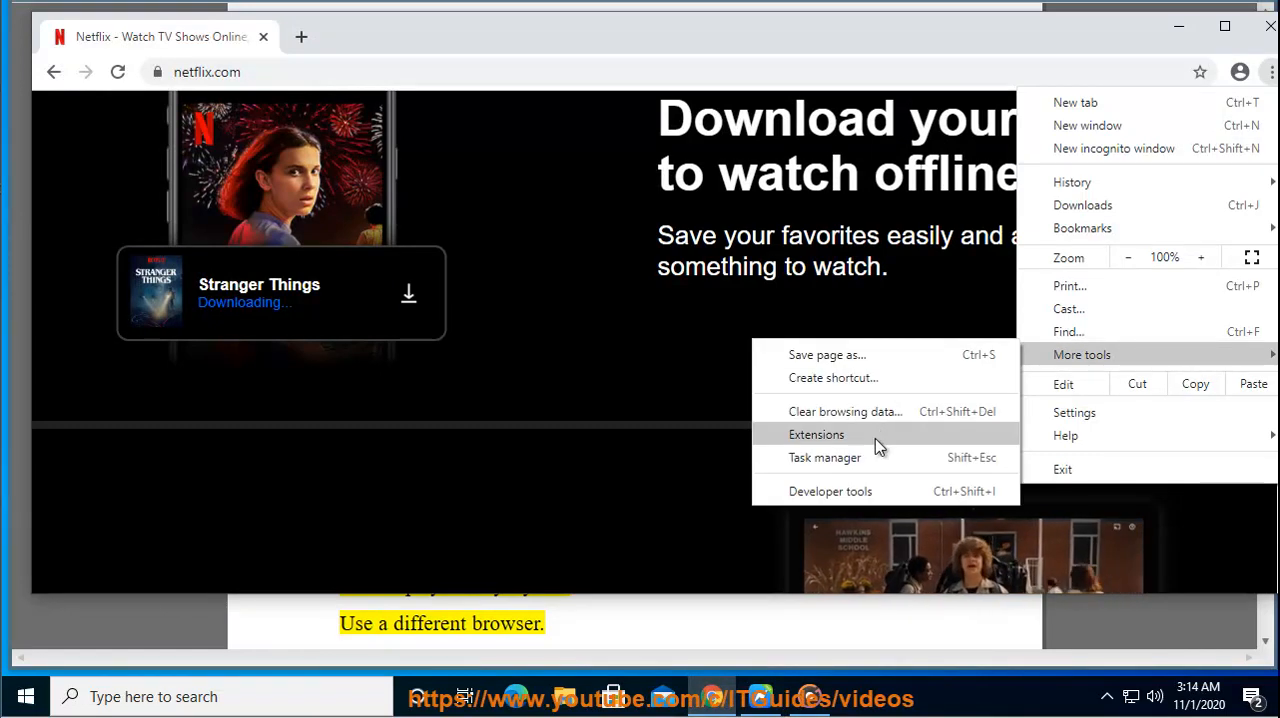
{"action": "left_click", "coordinate": [816, 434]}
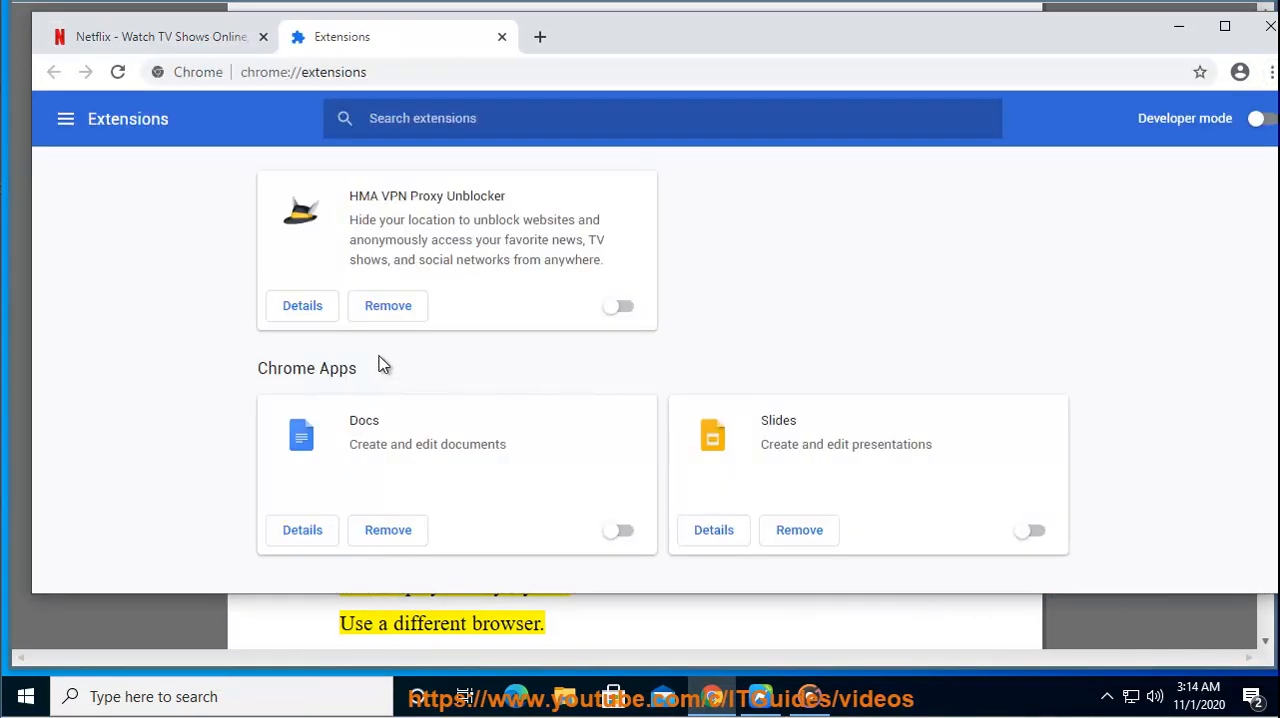
{"action": "left_click", "coordinate": [618, 306]}
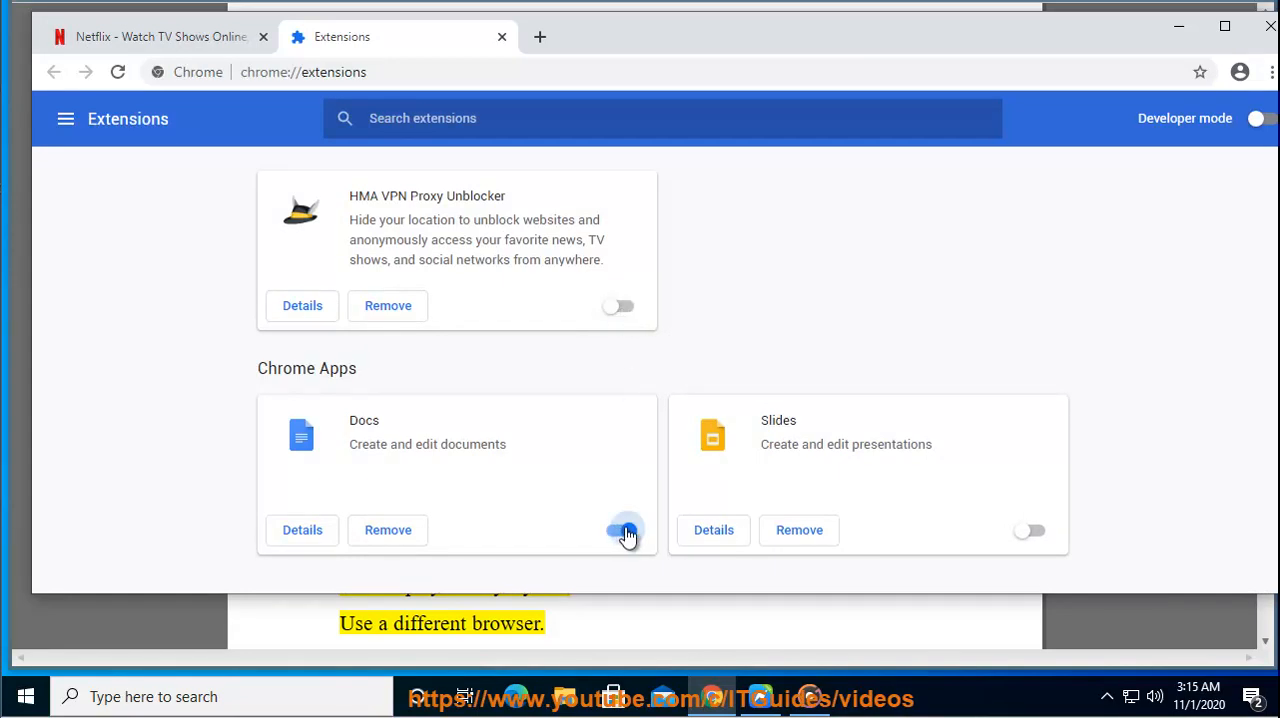
{"action": "left_click", "coordinate": [618, 530]}
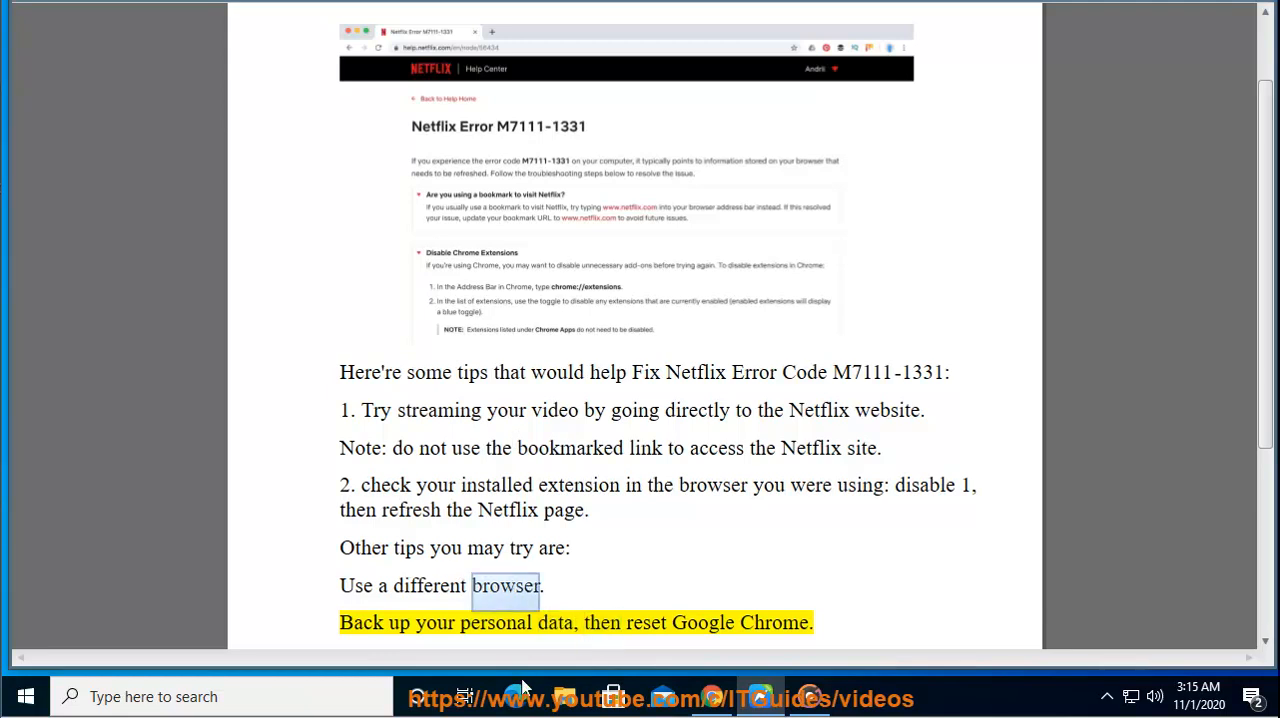
{"action": "left_click", "coordinate": [516, 696]}
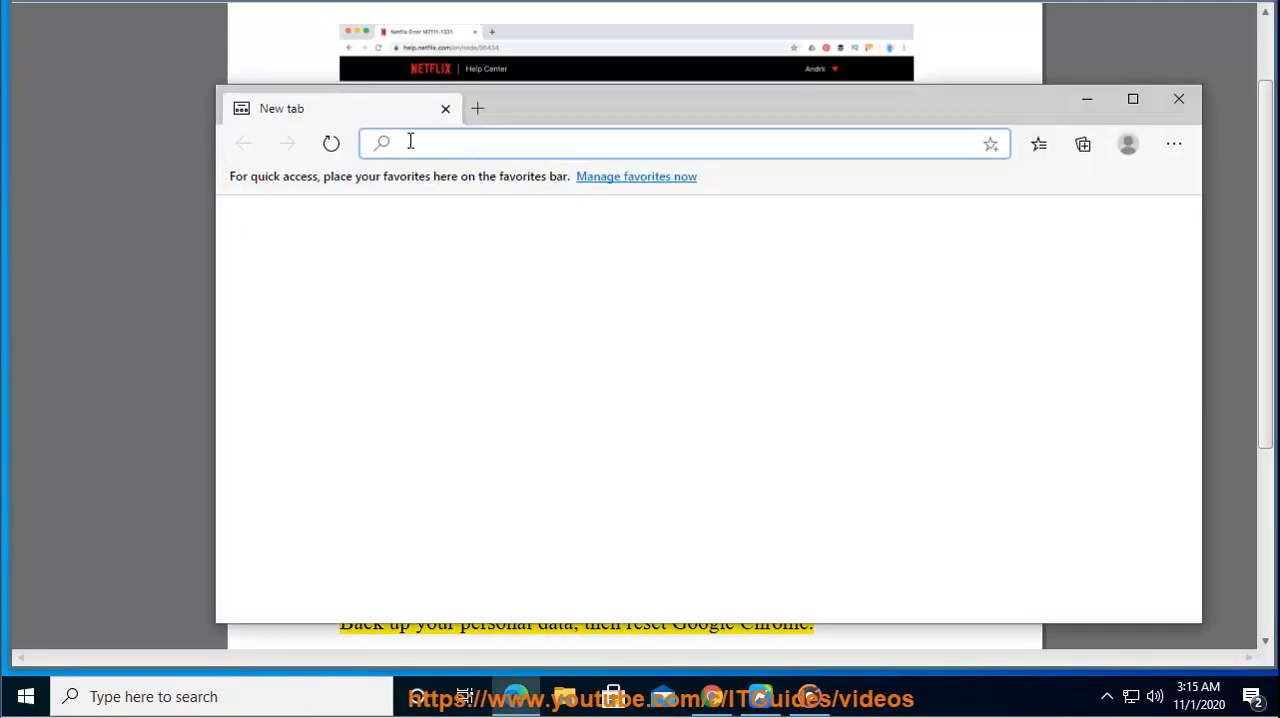
{"action": "type", "text": "Netflix.com"}
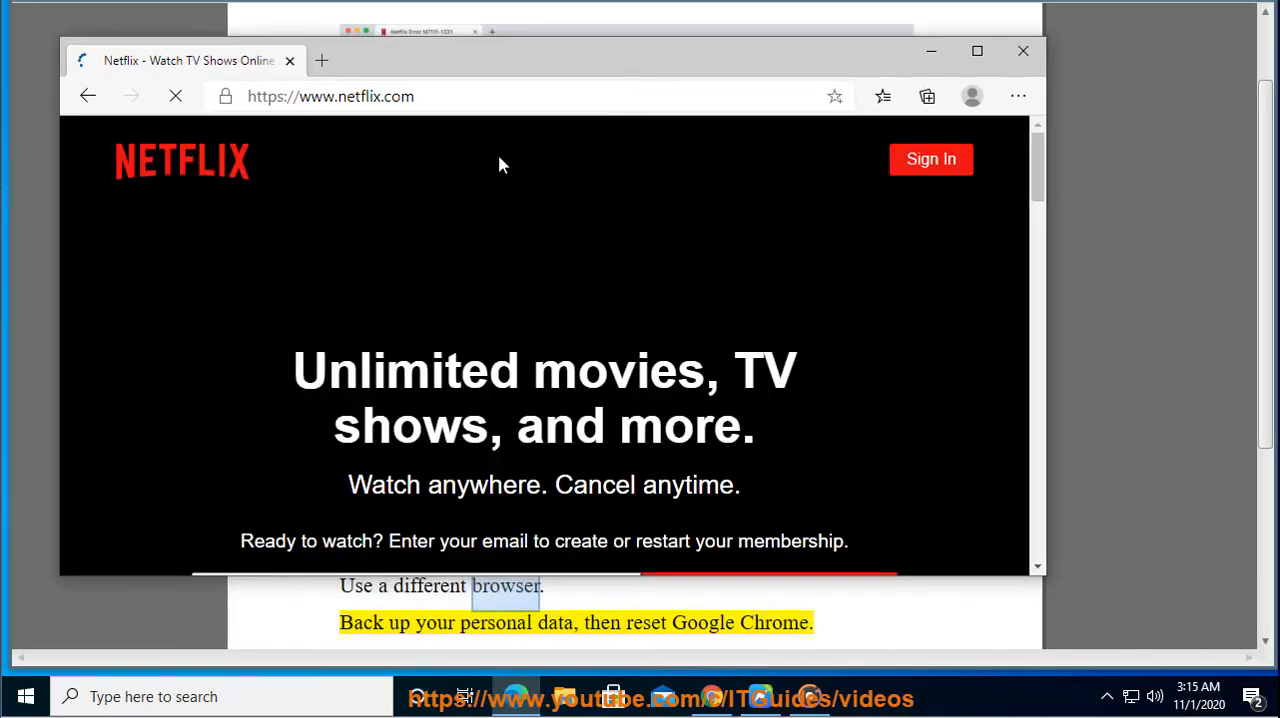
{"action": "scroll", "scroll_direction": "down", "scroll_amount": 3}
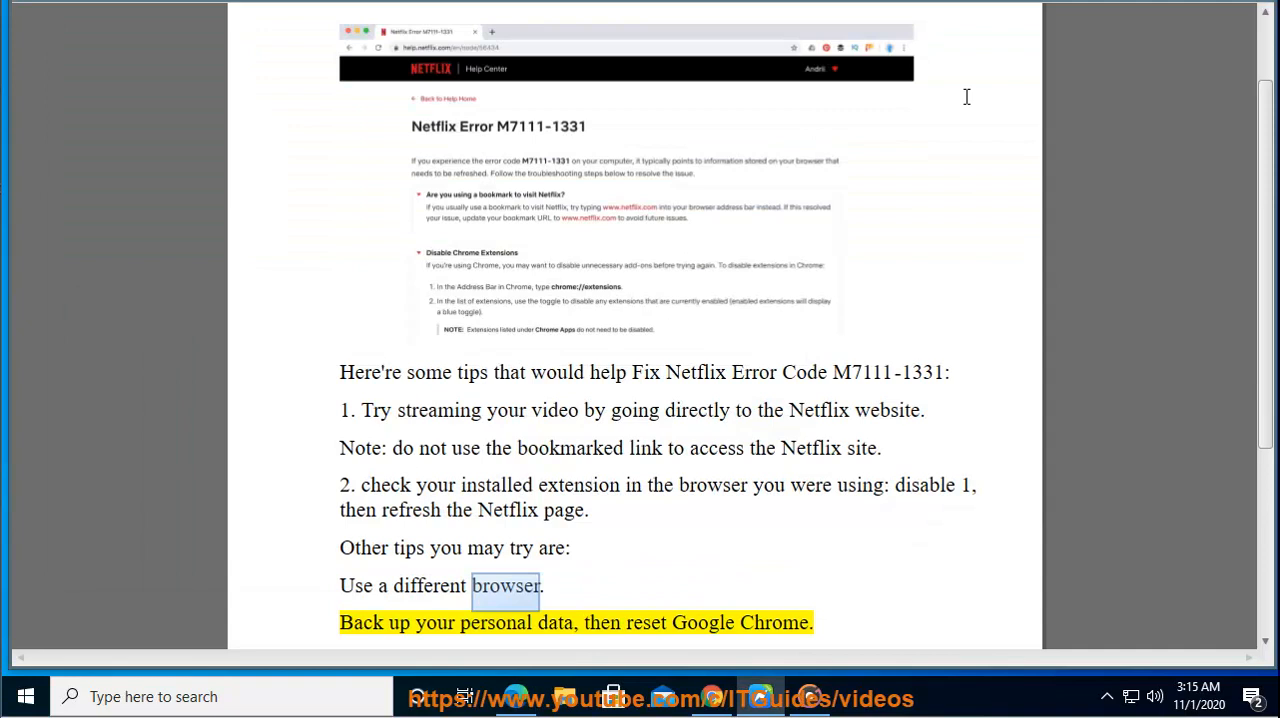
Step: Search Chrome settings for RESET and choose Restore settings to their original defaults
{"action": "double_click", "coordinate": [644, 622]}
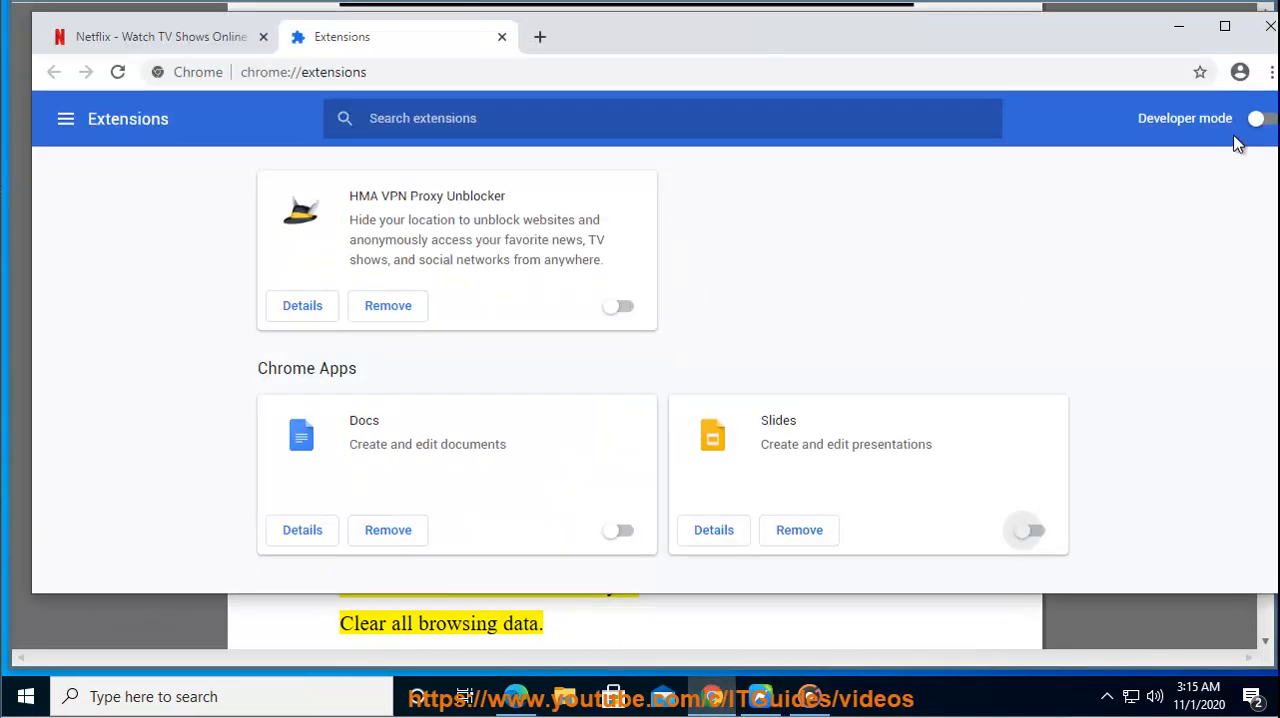
{"action": "left_click", "coordinate": [1272, 72]}
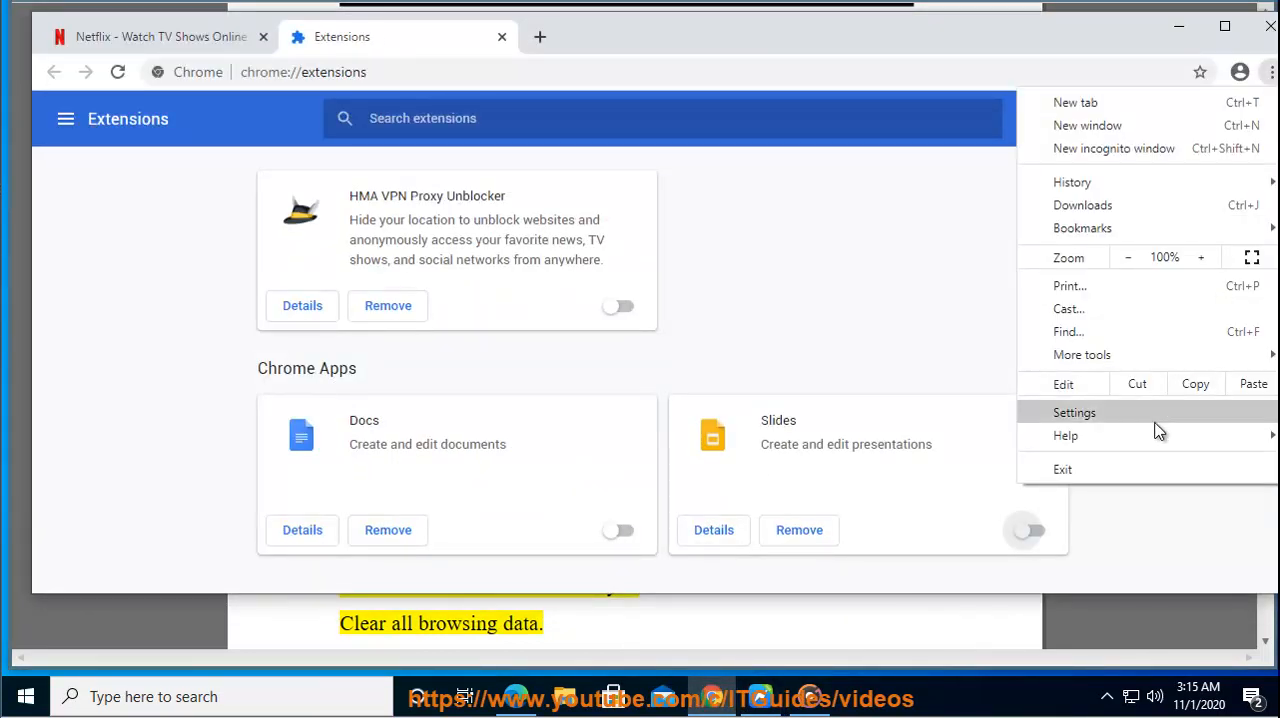
{"action": "left_click", "coordinate": [1074, 412]}
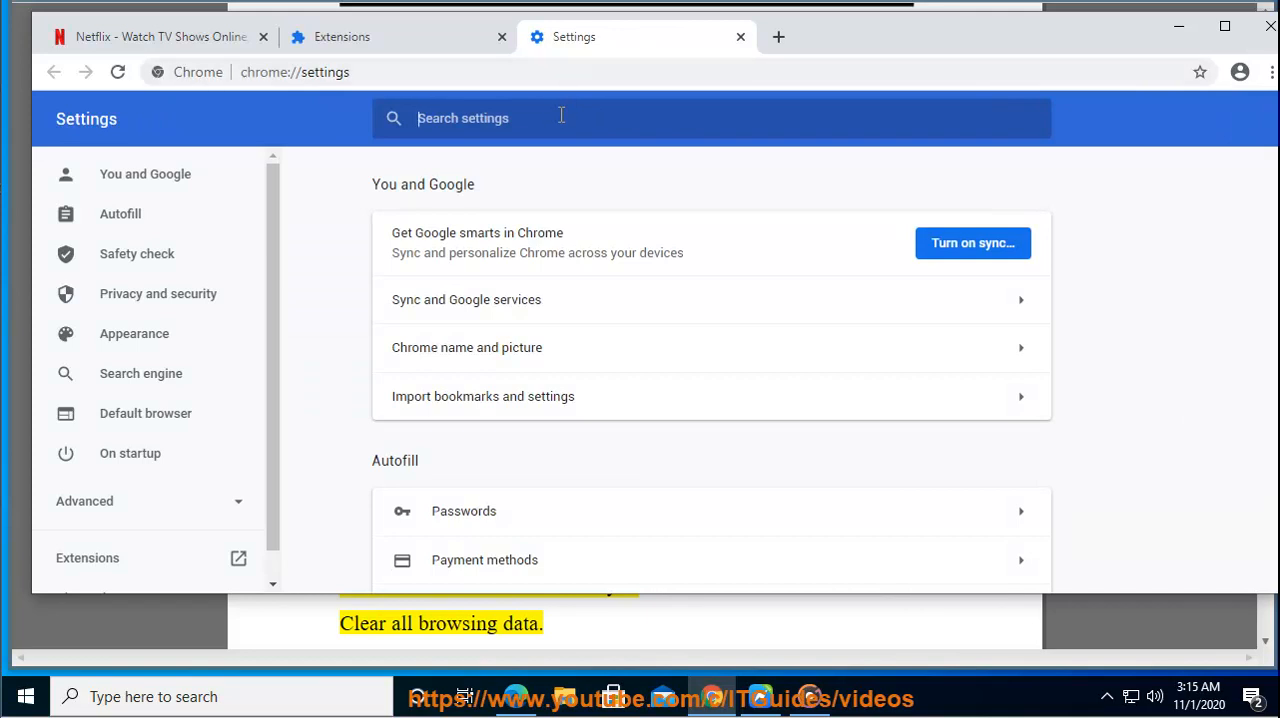
{"action": "type", "text": "RESET"}
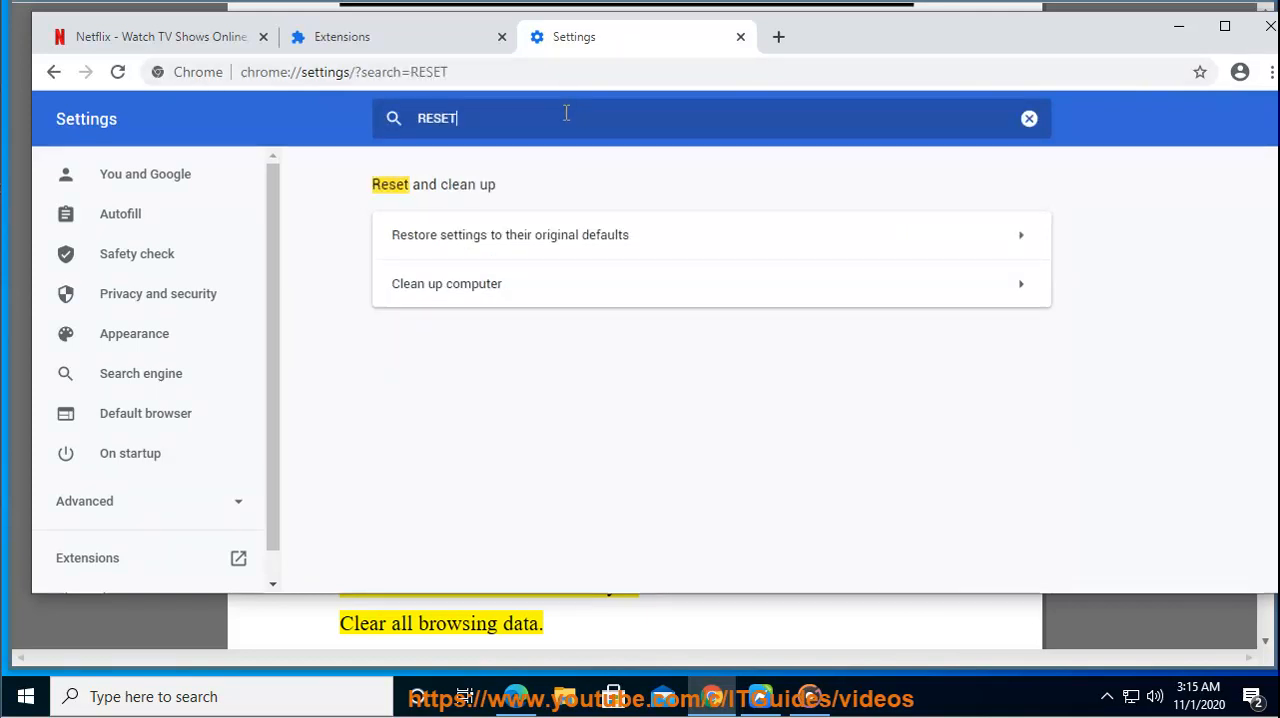
{"action": "mouse_move", "coordinate": [684, 244]}
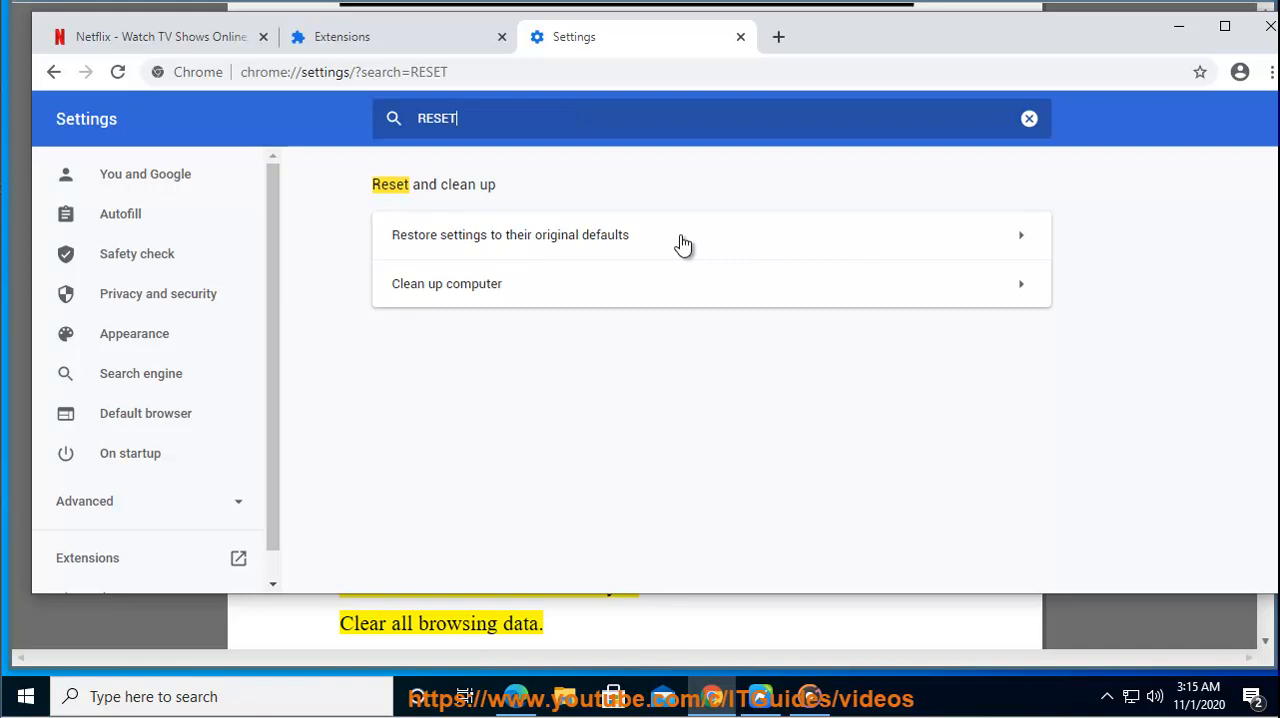
{"action": "left_click", "coordinate": [510, 234]}
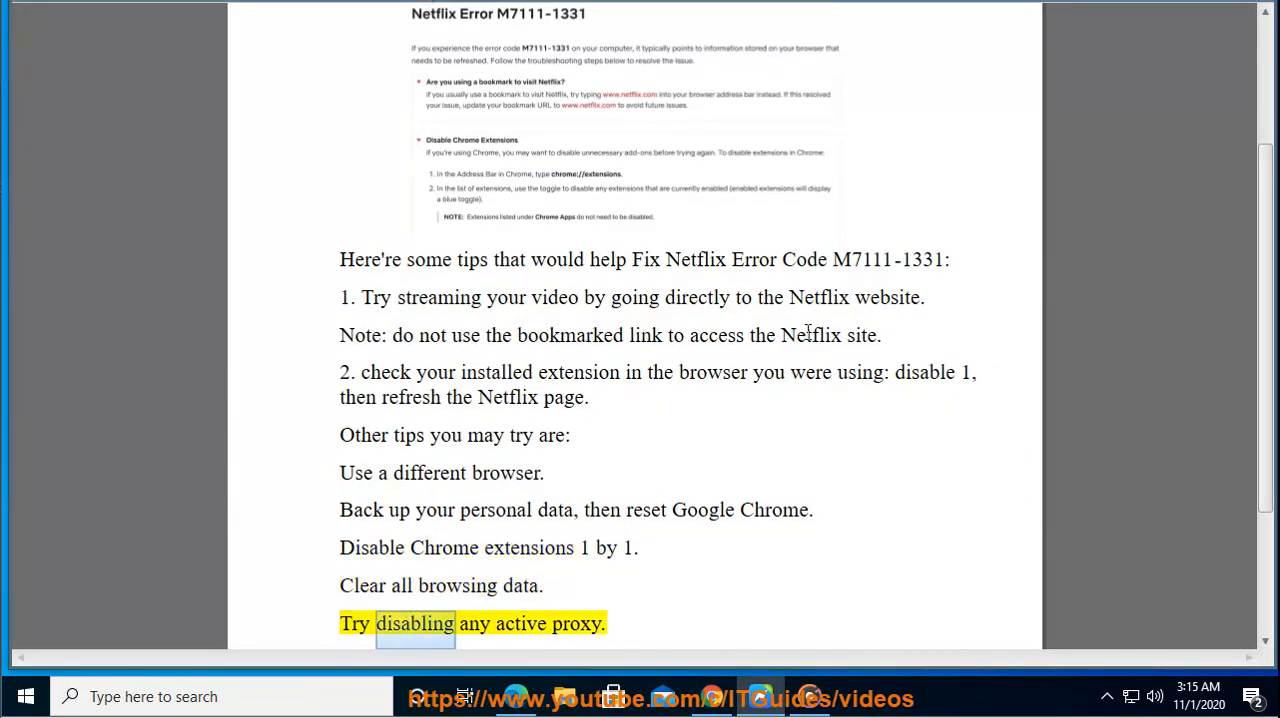
{"action": "scroll", "scroll_direction": "down", "scroll_amount": 3}
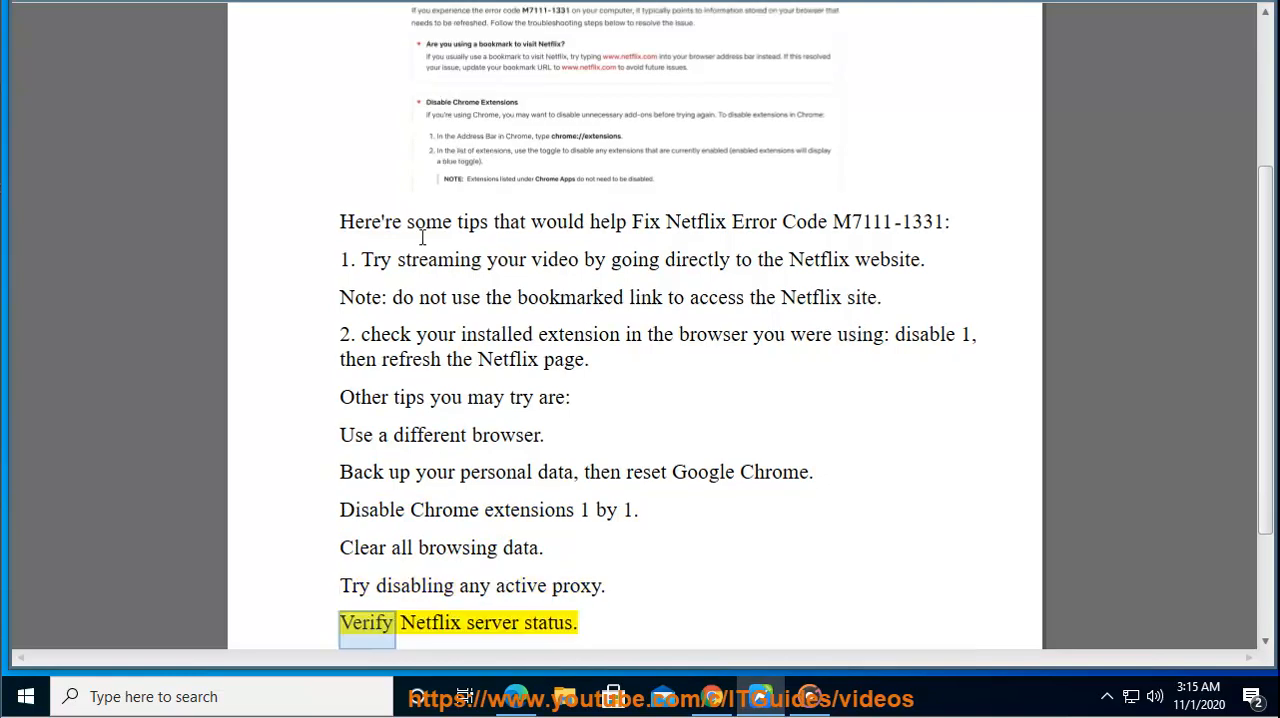
{"action": "double_click", "coordinate": [548, 622]}
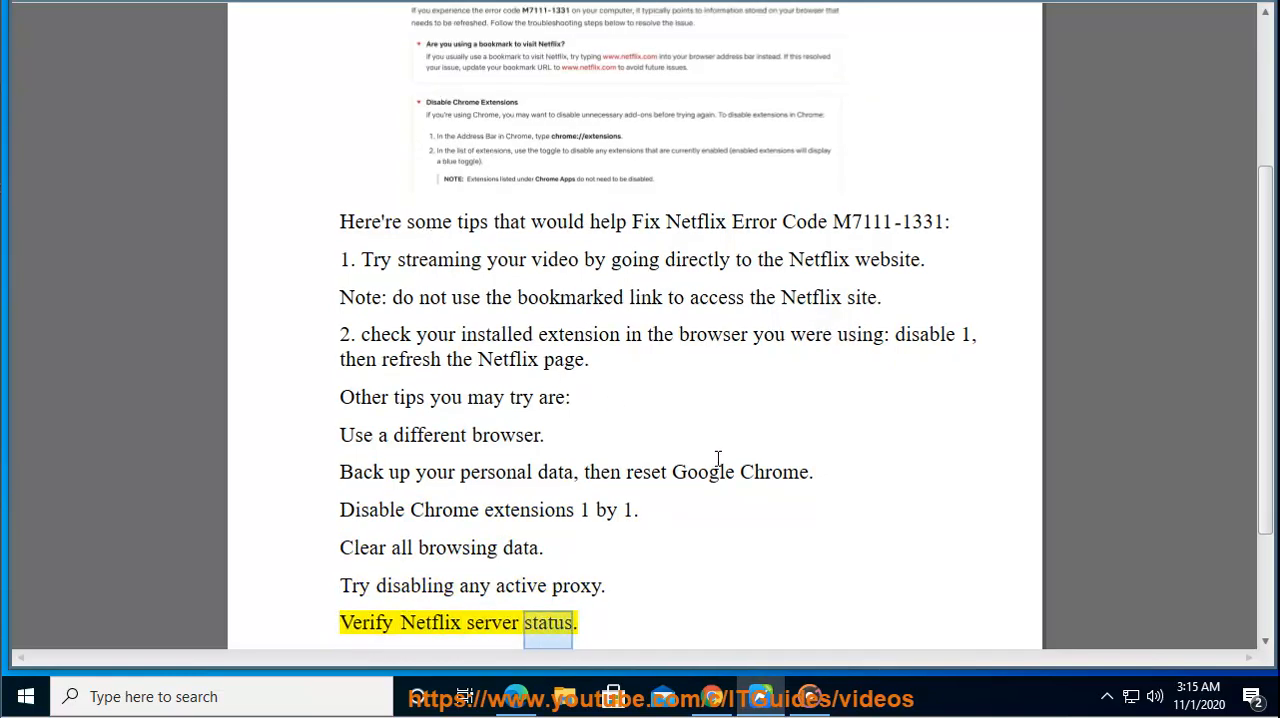